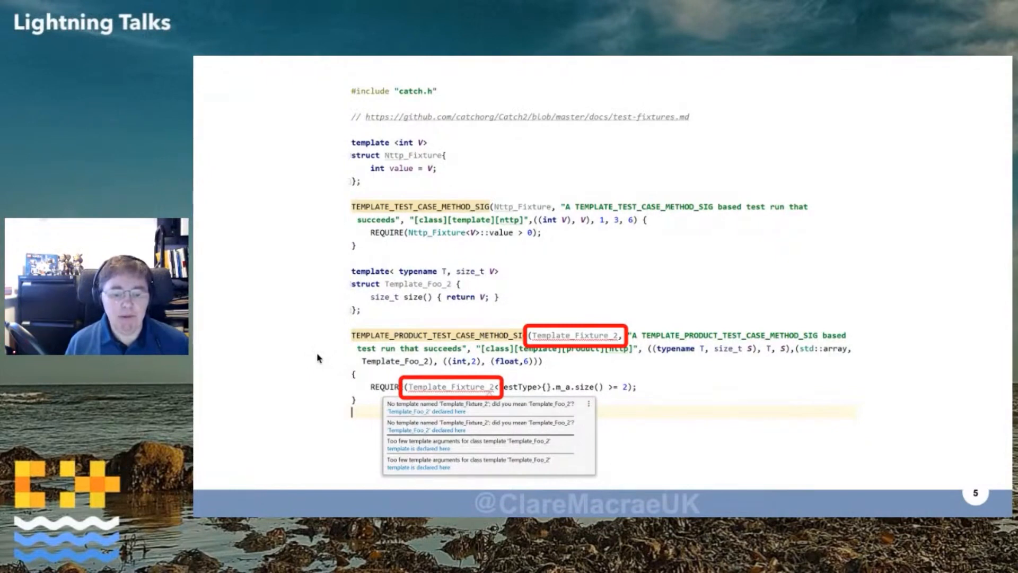
# Step: Advance from slide 5 to slide 6 with the enlarged Template_Fixture_2 compiler errors
pyautogui.press('Right')
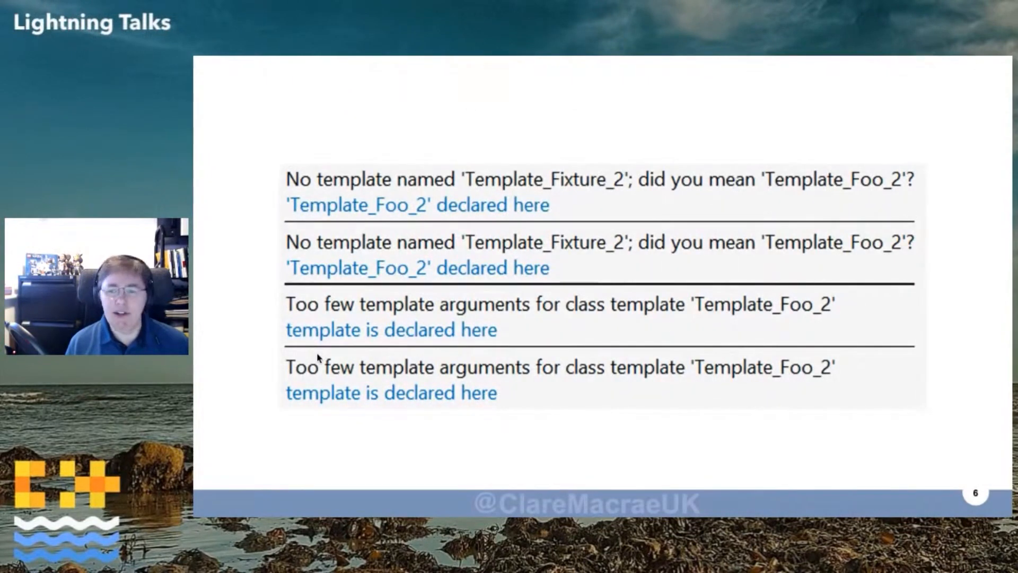